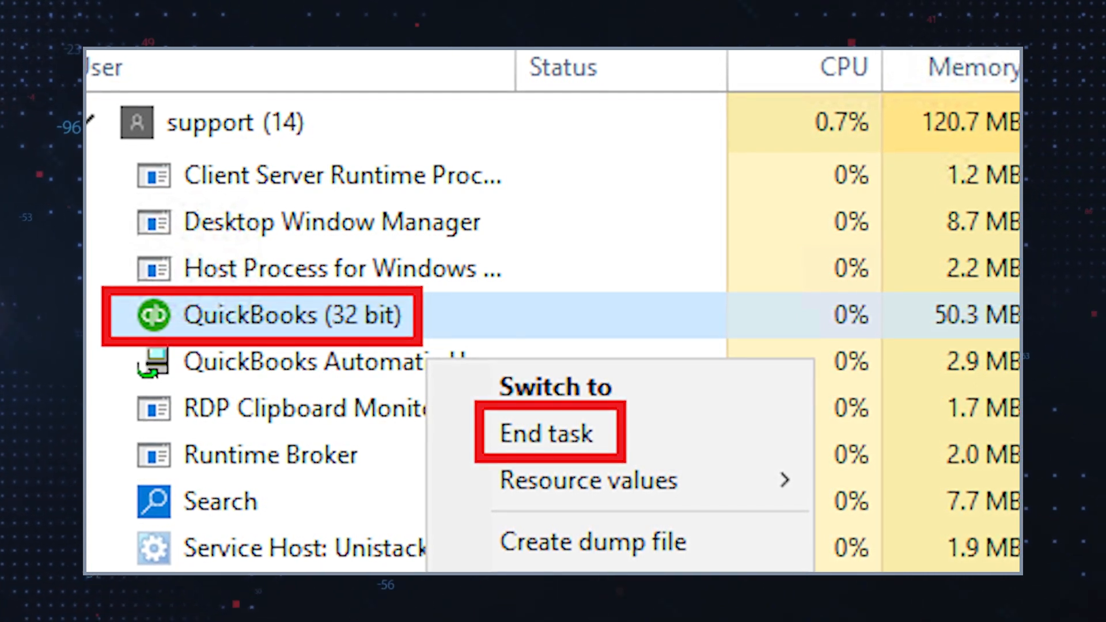
Run a SpyHunter 5 scan and quarantine the 420 detected security issues.
{"action": "left_click", "coordinate": [549, 433]}
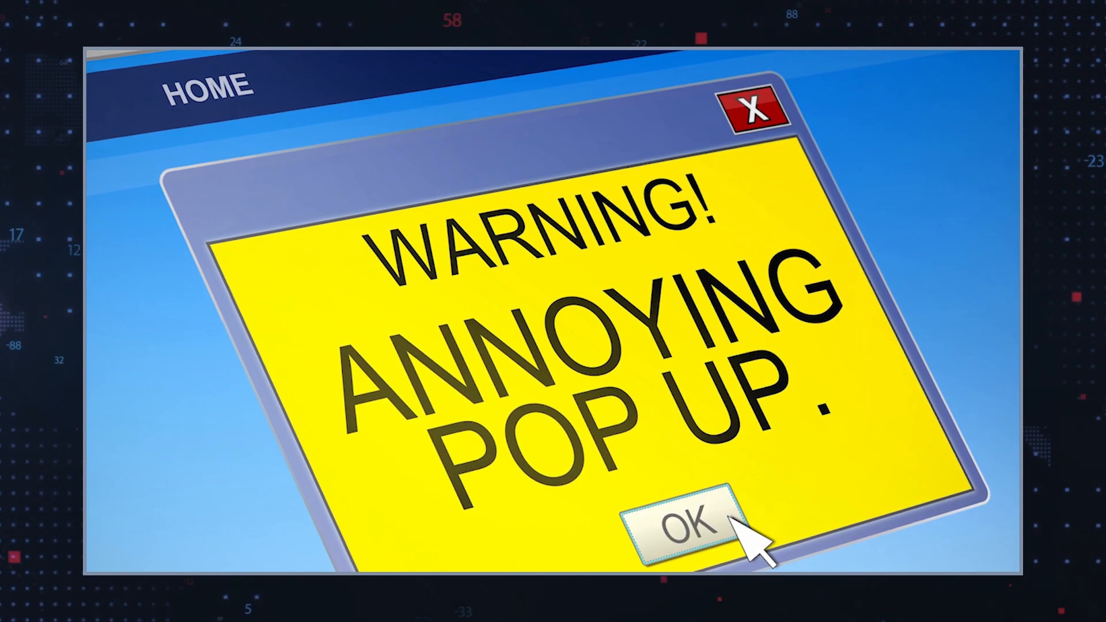
{"action": "left_click", "coordinate": [682, 525]}
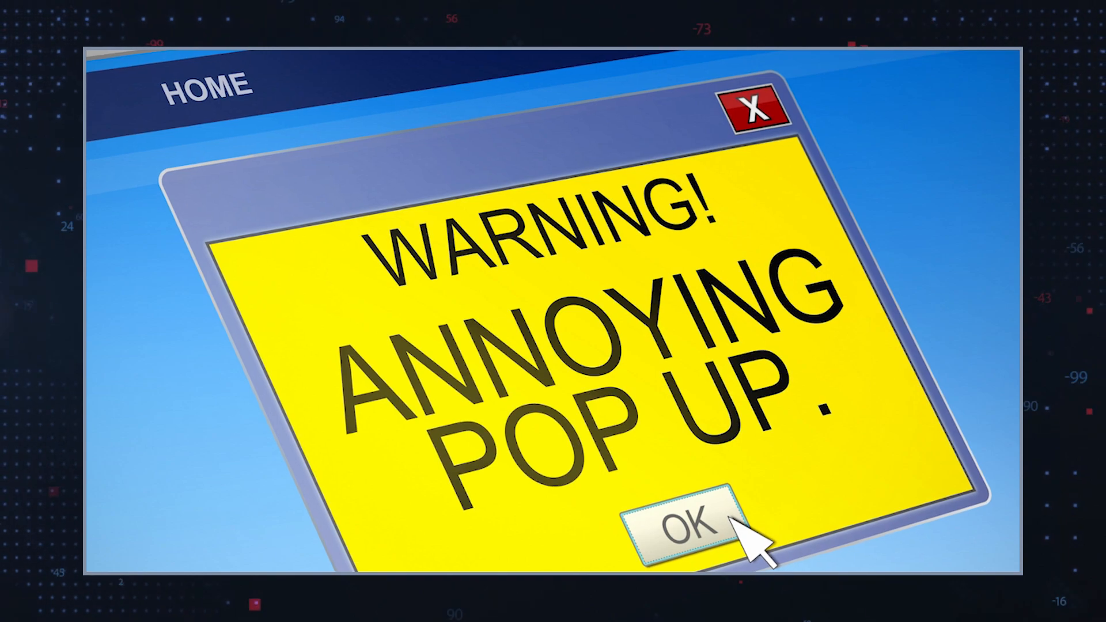
{"action": "left_click", "coordinate": [685, 525]}
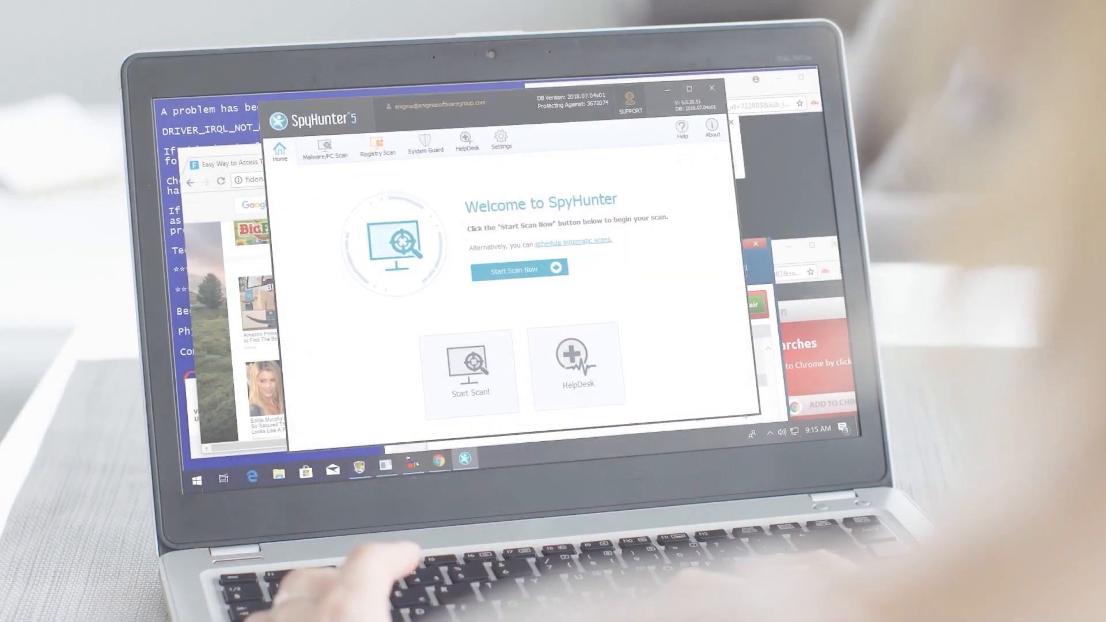
{"action": "left_click", "coordinate": [515, 269]}
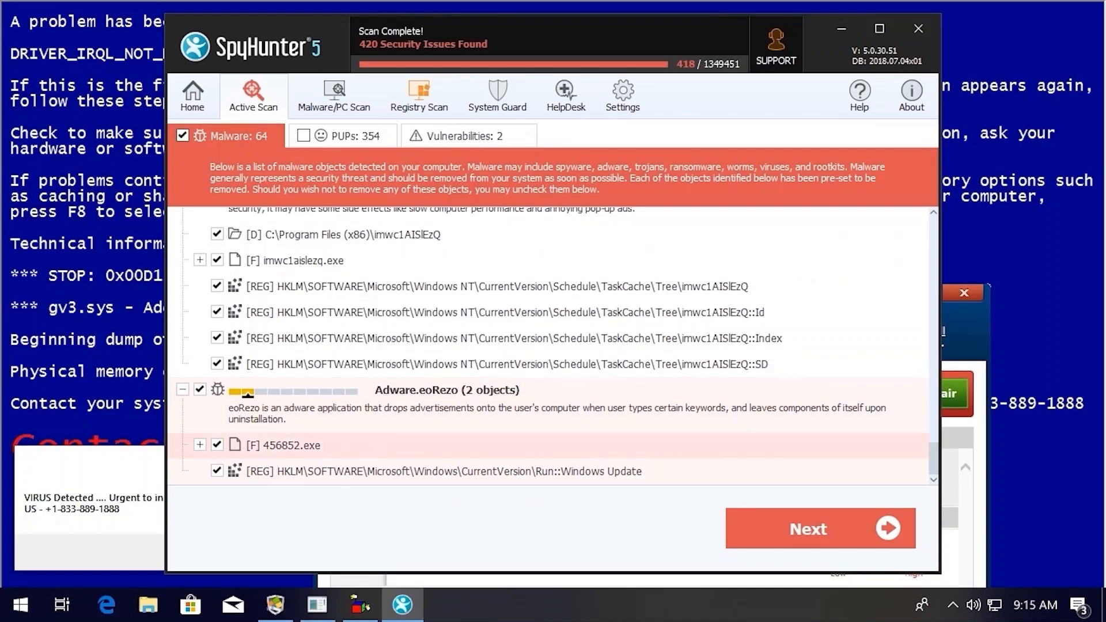
{"action": "left_click", "coordinate": [818, 528]}
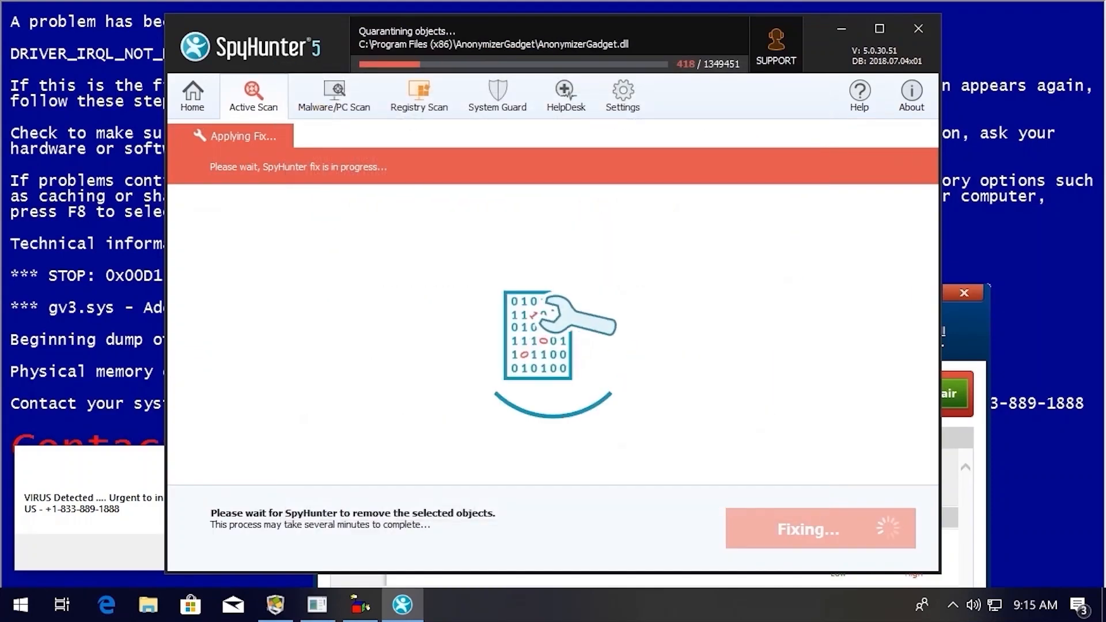